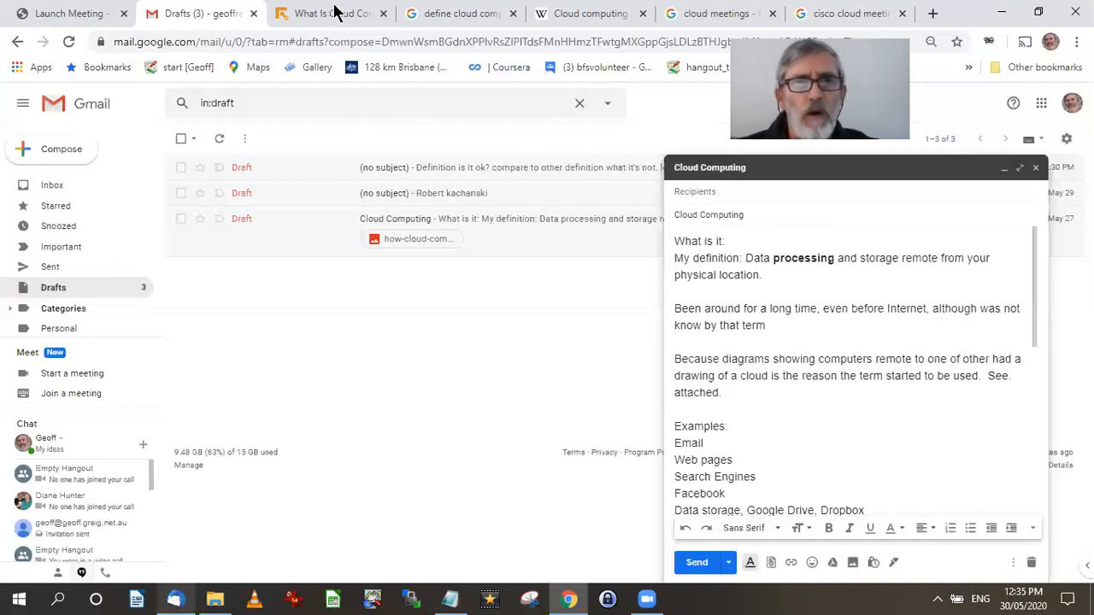
# Step: Review Google's 'define cloud computing' definition, highlighting 'store', then go to the Wikipedia article
pyautogui.click(462, 14)
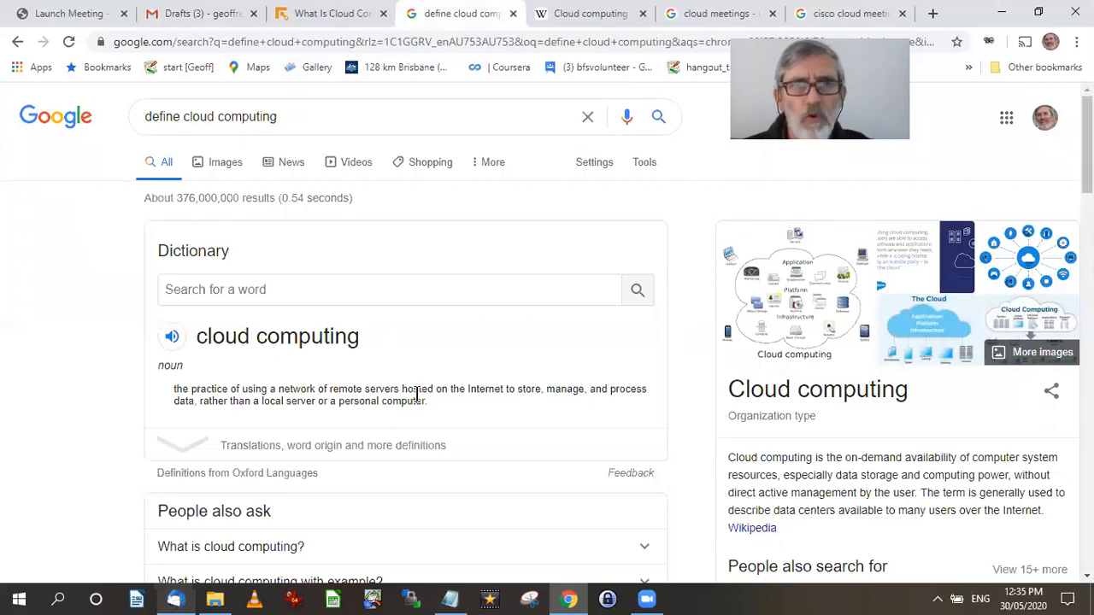
pyautogui.moveTo(332, 393)
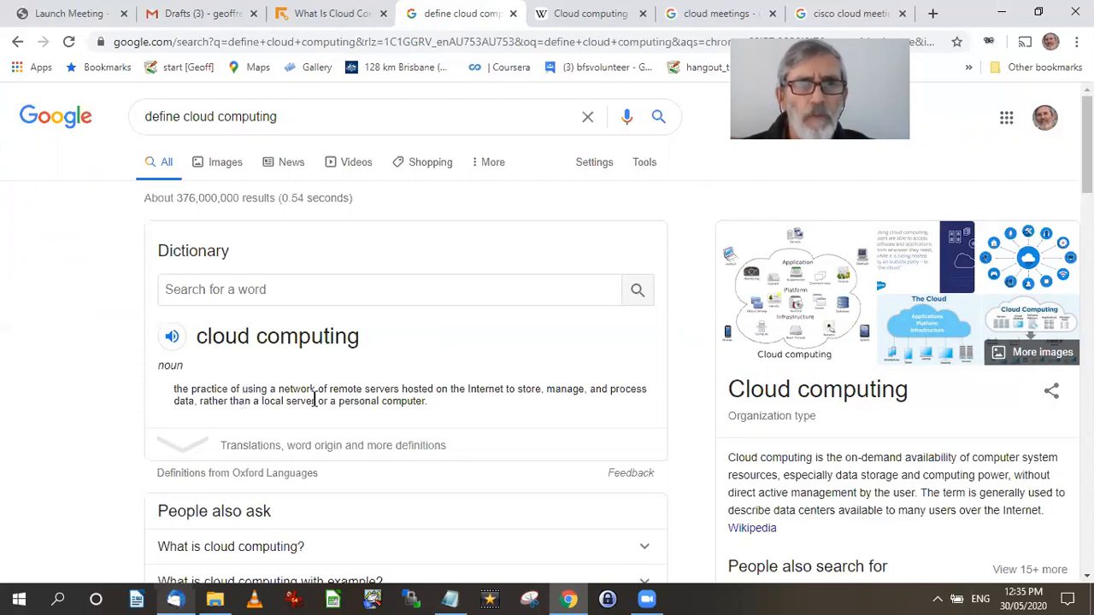
pyautogui.moveTo(453, 417)
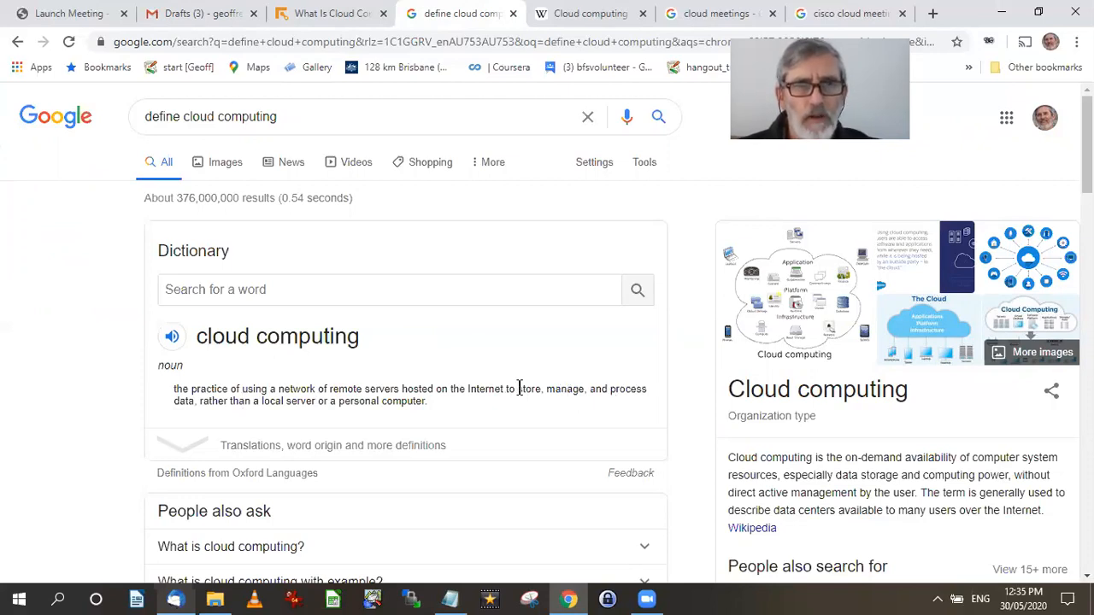
pyautogui.doubleClick(529, 389)
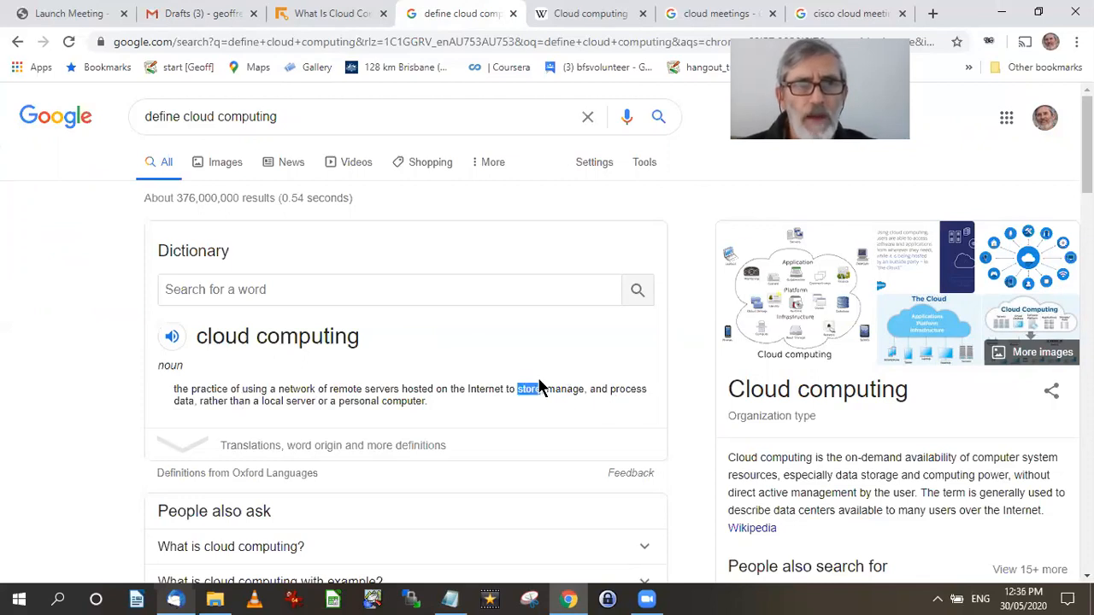
pyautogui.moveTo(451, 420)
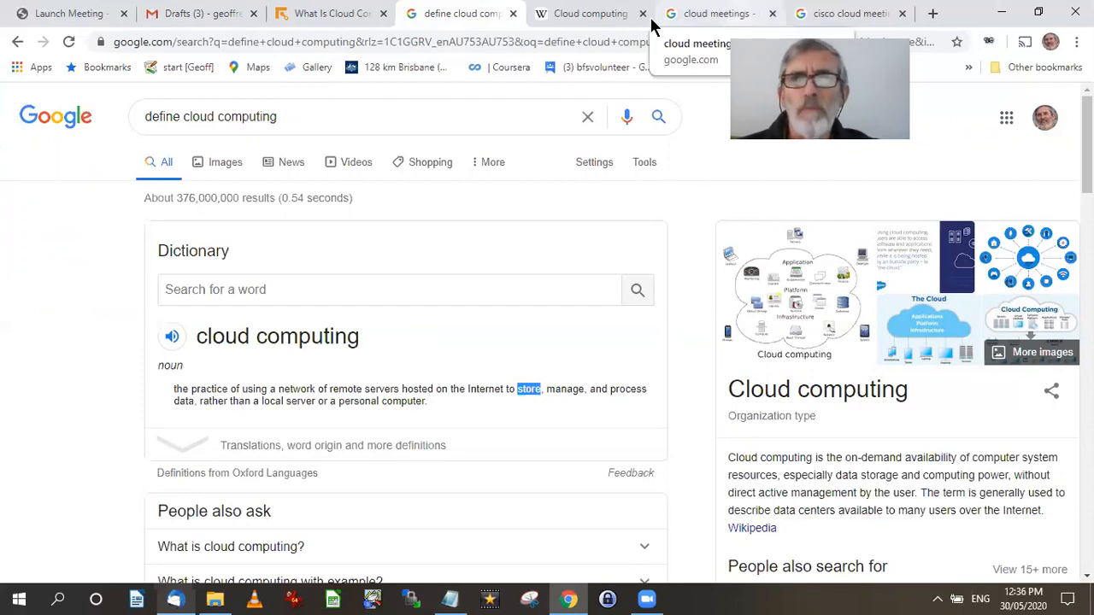
pyautogui.click(714, 12)
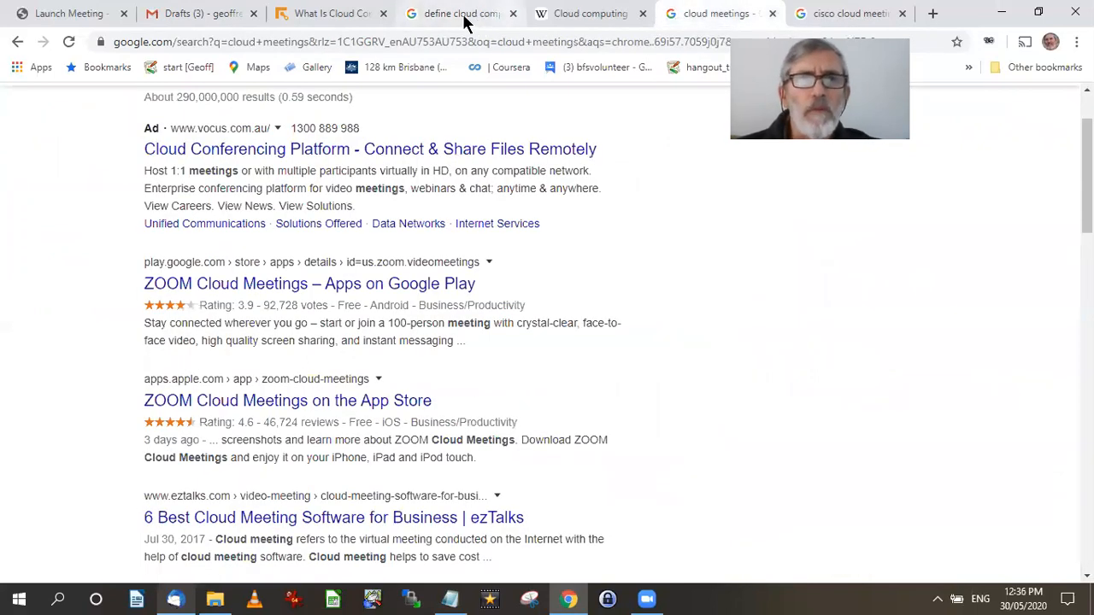
pyautogui.click(460, 14)
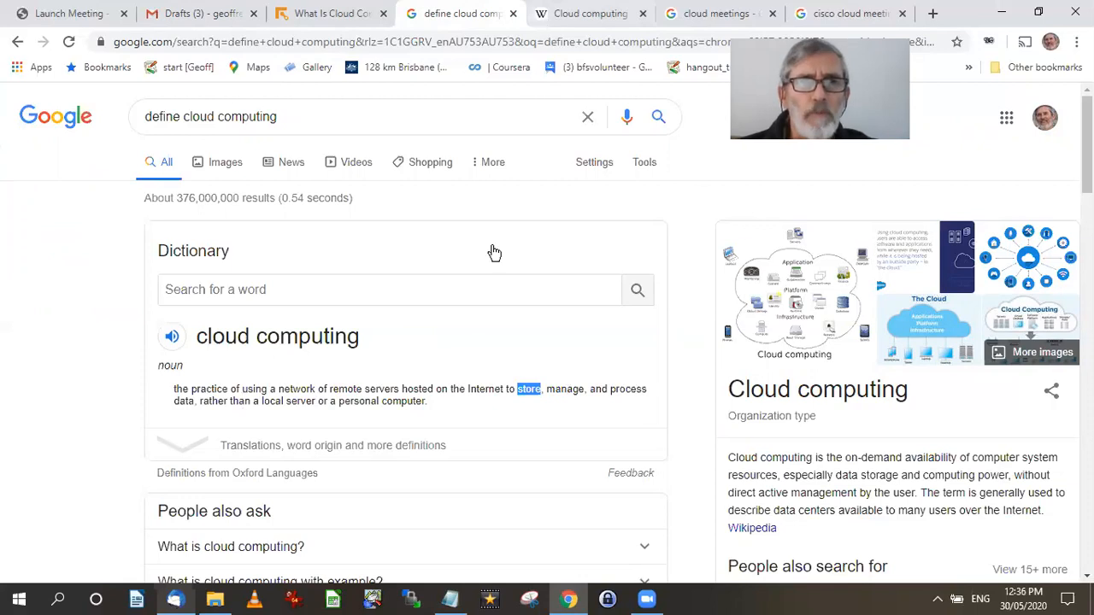
pyautogui.click(588, 14)
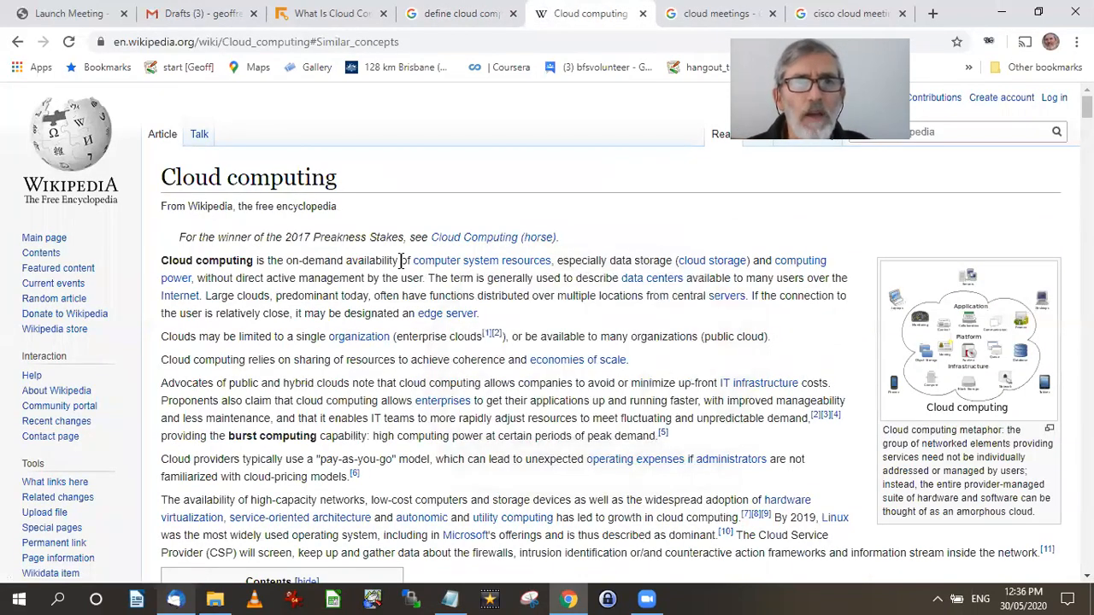
pyautogui.moveTo(437, 260)
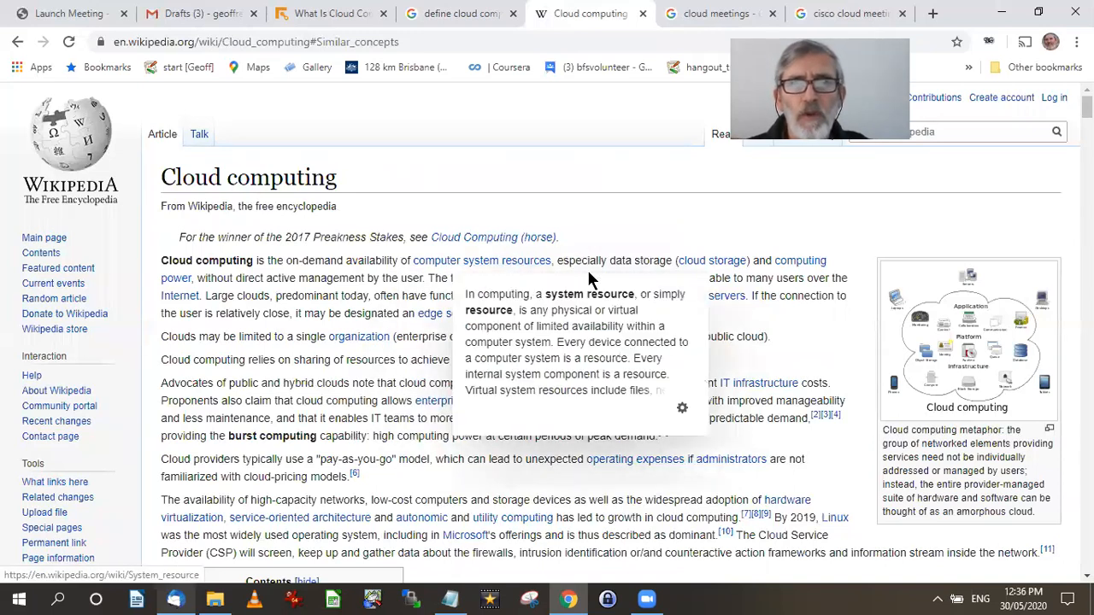
pyautogui.moveTo(641, 241)
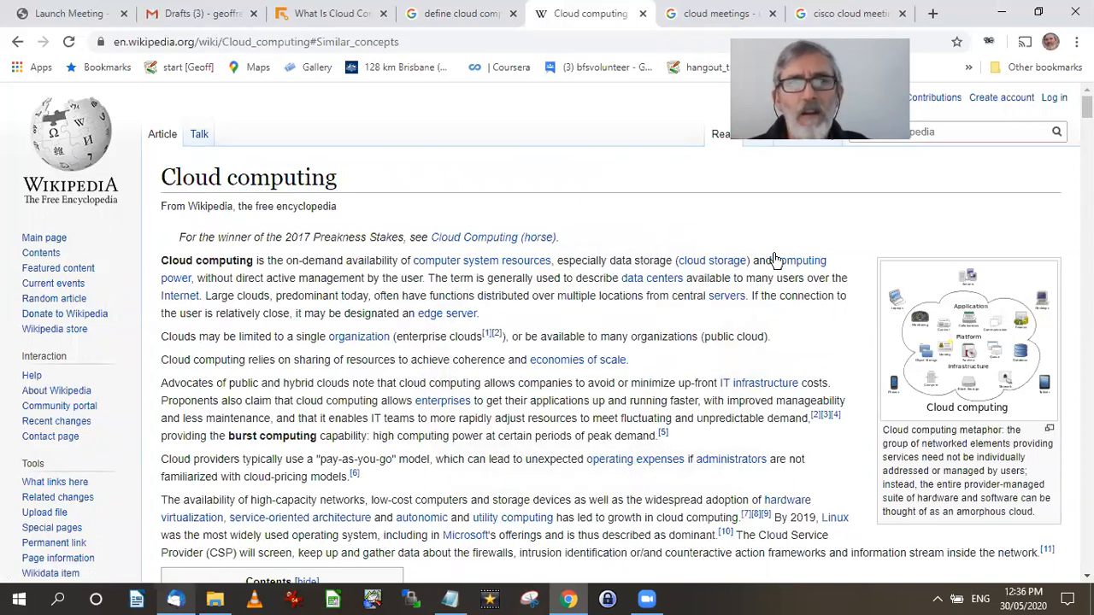
pyautogui.moveTo(178, 278)
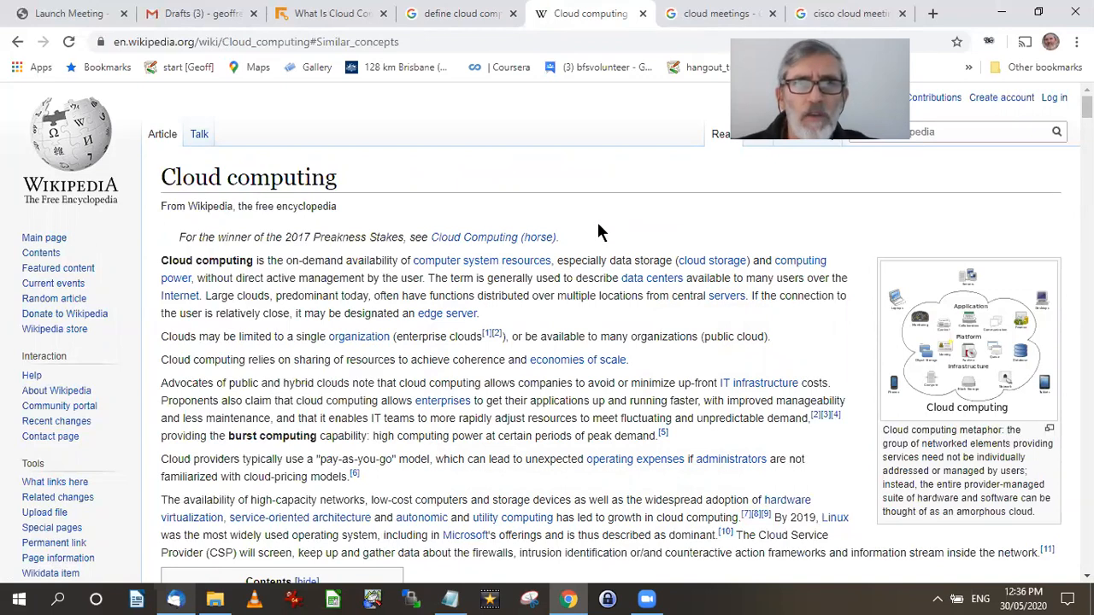
pyautogui.moveTo(695, 309)
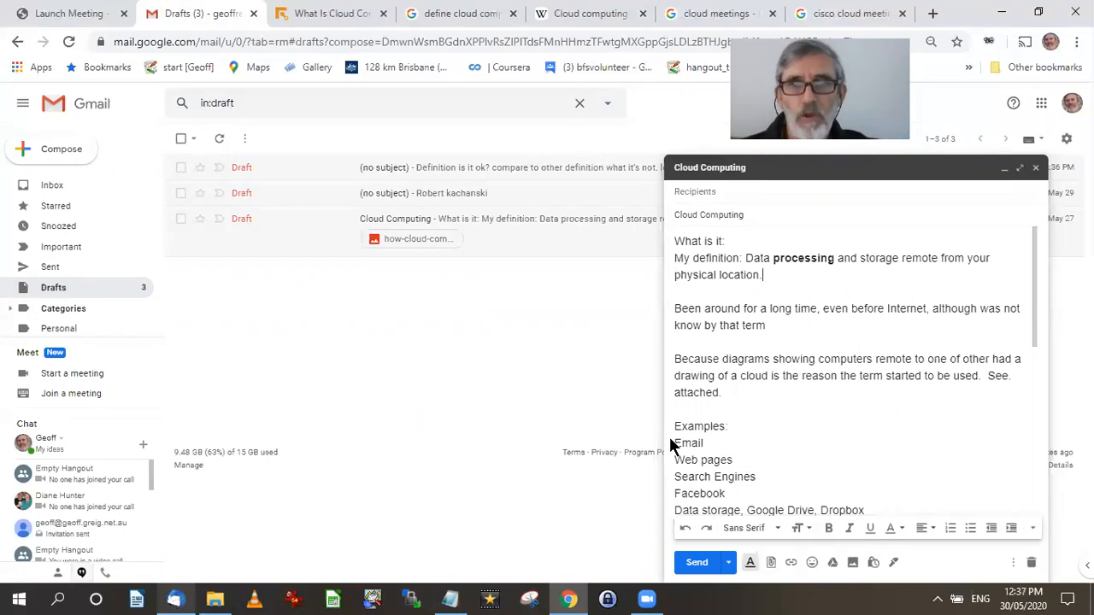
# Step: Highlight the draft's examples (Search Engines, Facebook) and add 'Google Docs, office 365,' after Data storage
pyautogui.moveTo(675, 426); pyautogui.dragTo(704, 442)
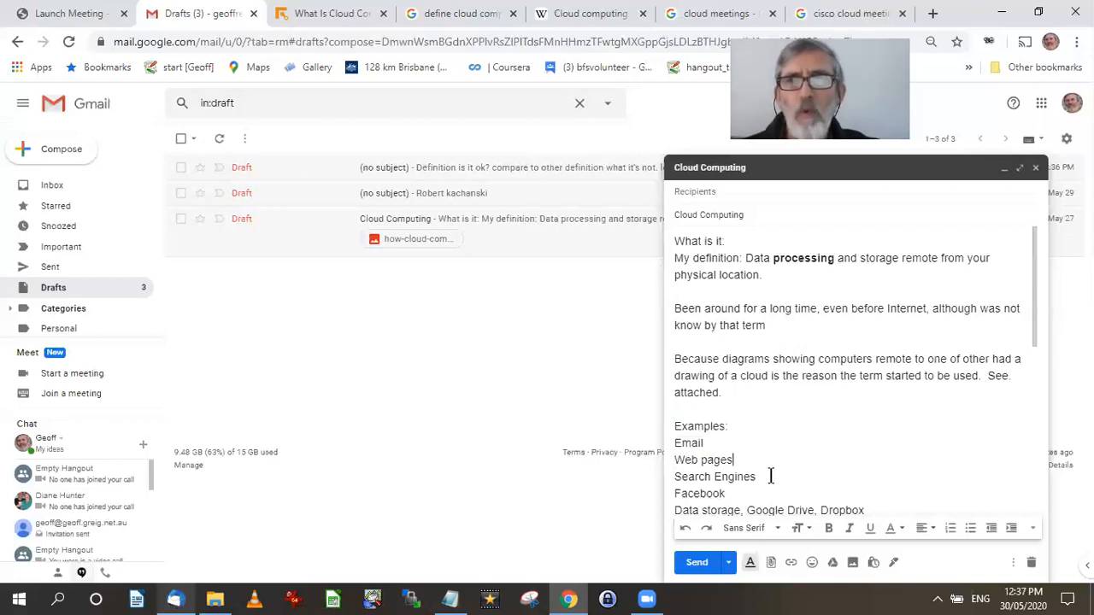
pyautogui.doubleClick(705, 460)
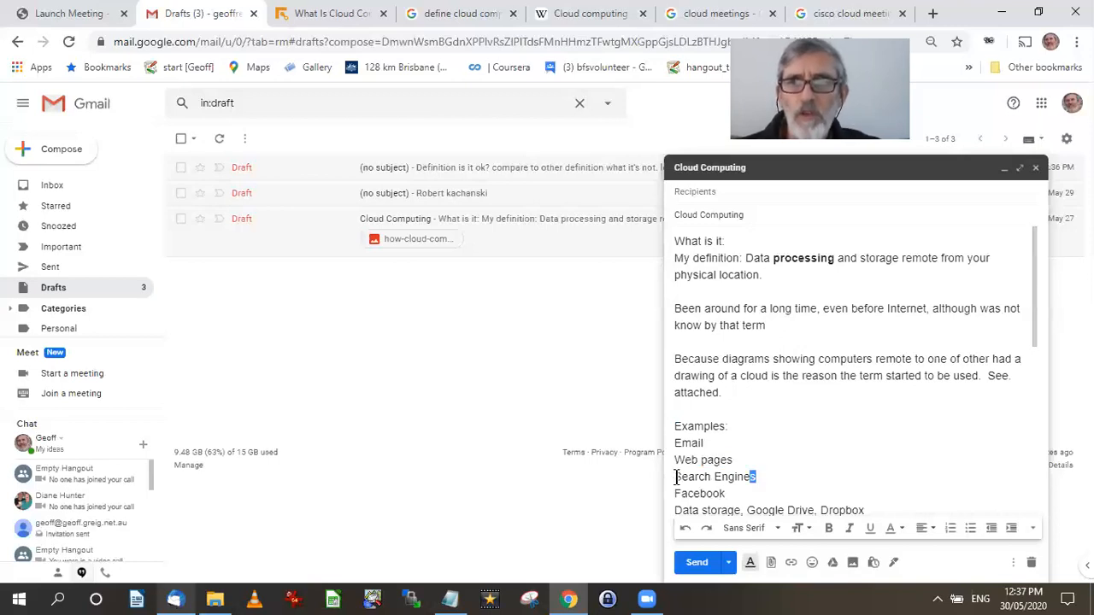
pyautogui.doubleClick(714, 476)
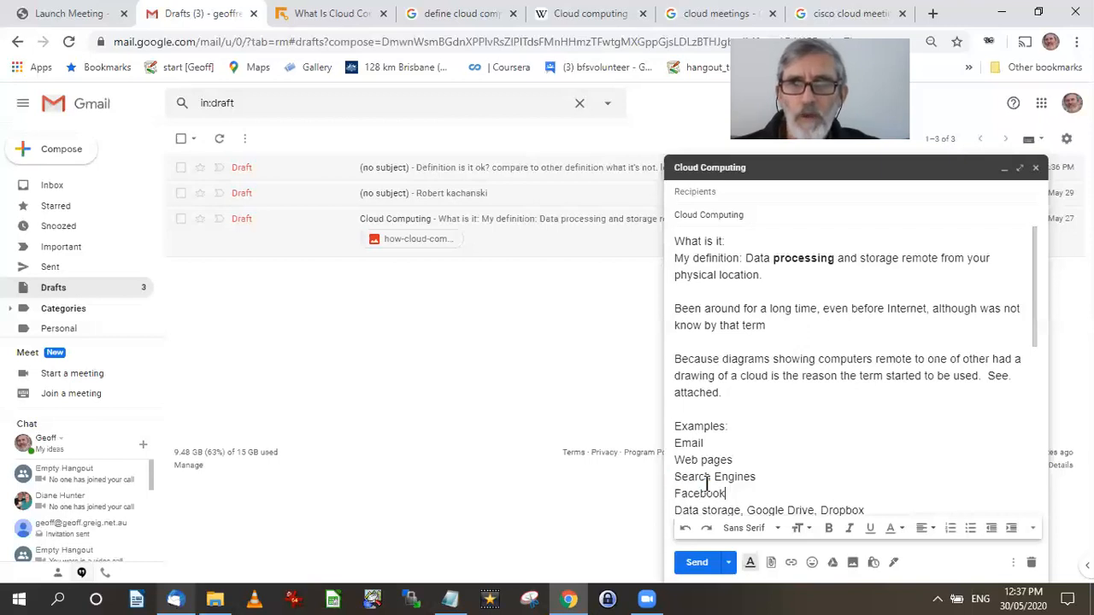
pyautogui.doubleClick(699, 493)
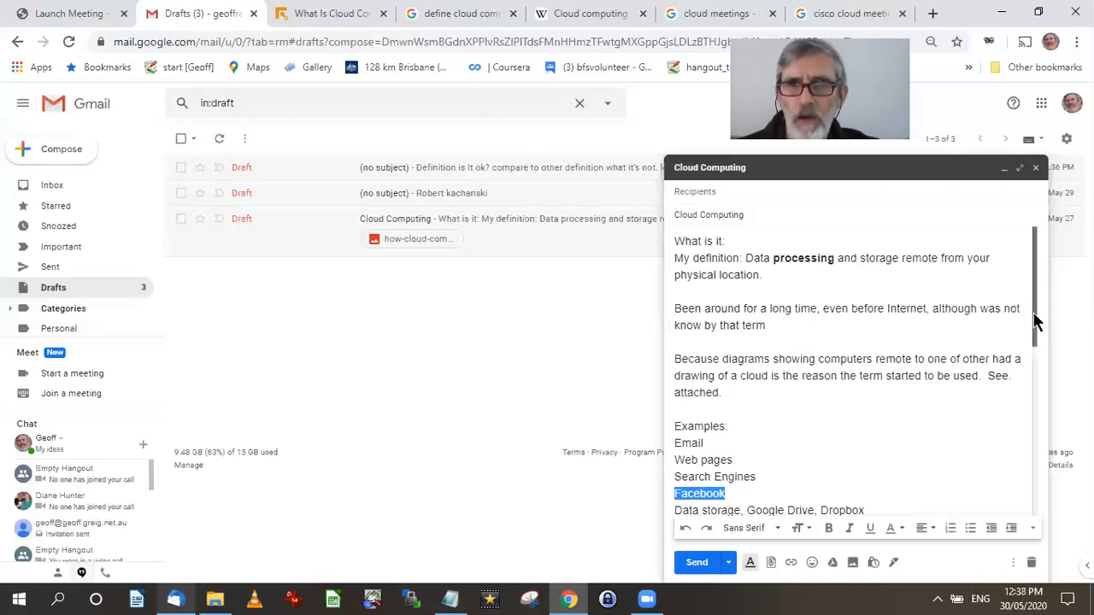
pyautogui.scroll(-3)
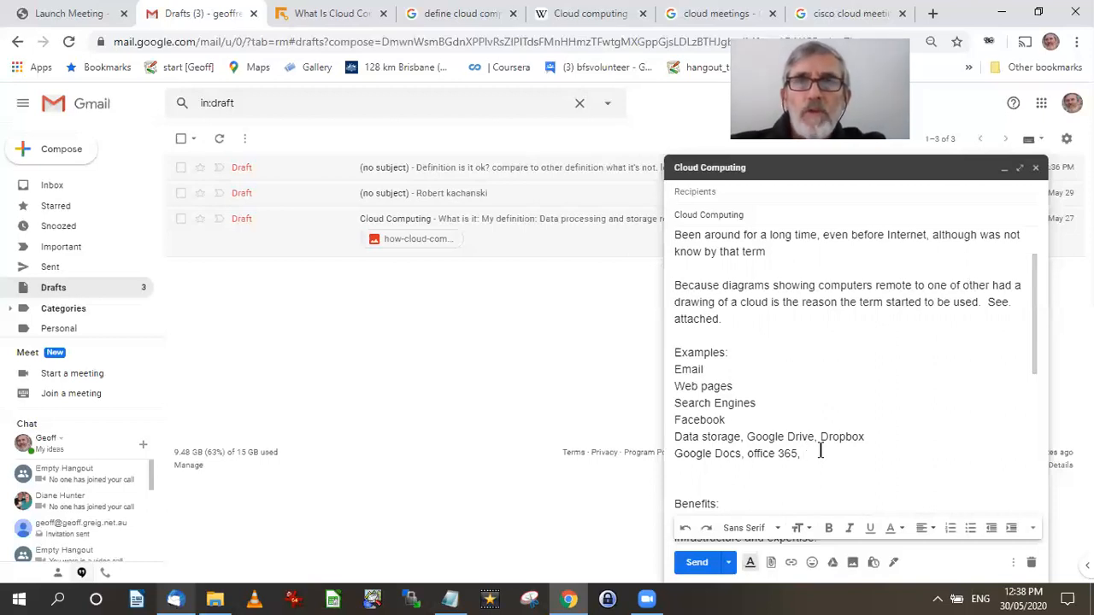
pyautogui.moveTo(631, 395)
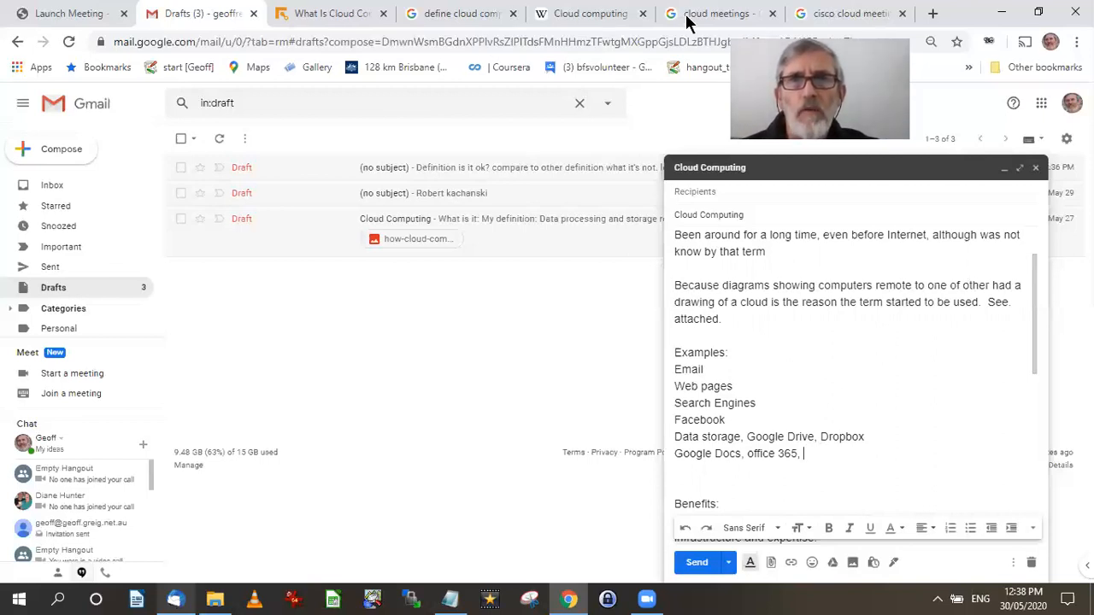
pyautogui.moveTo(389, 175)
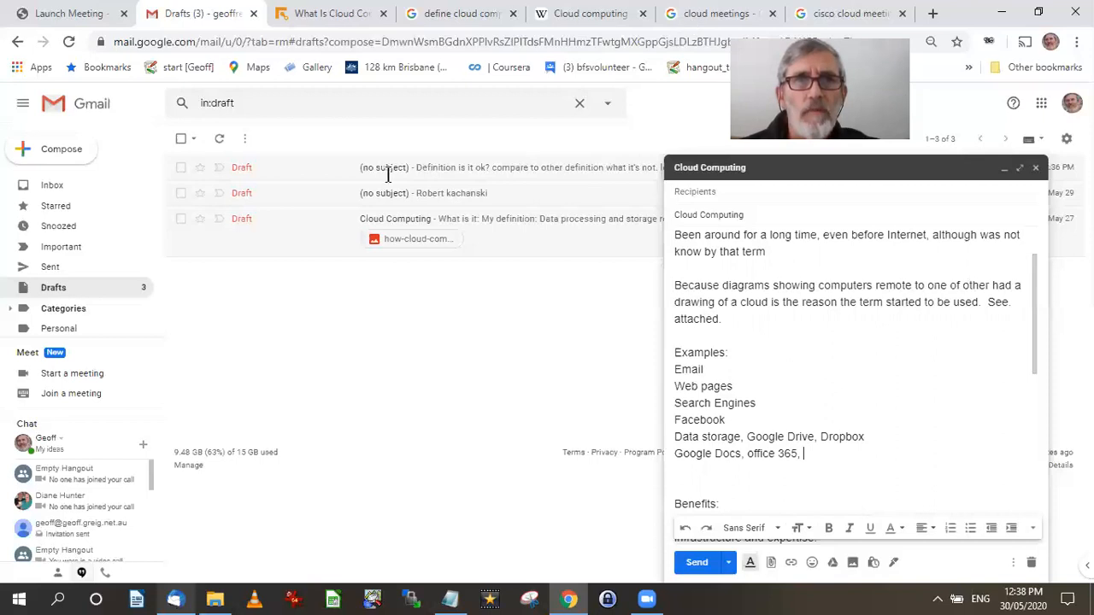
pyautogui.click(718, 14)
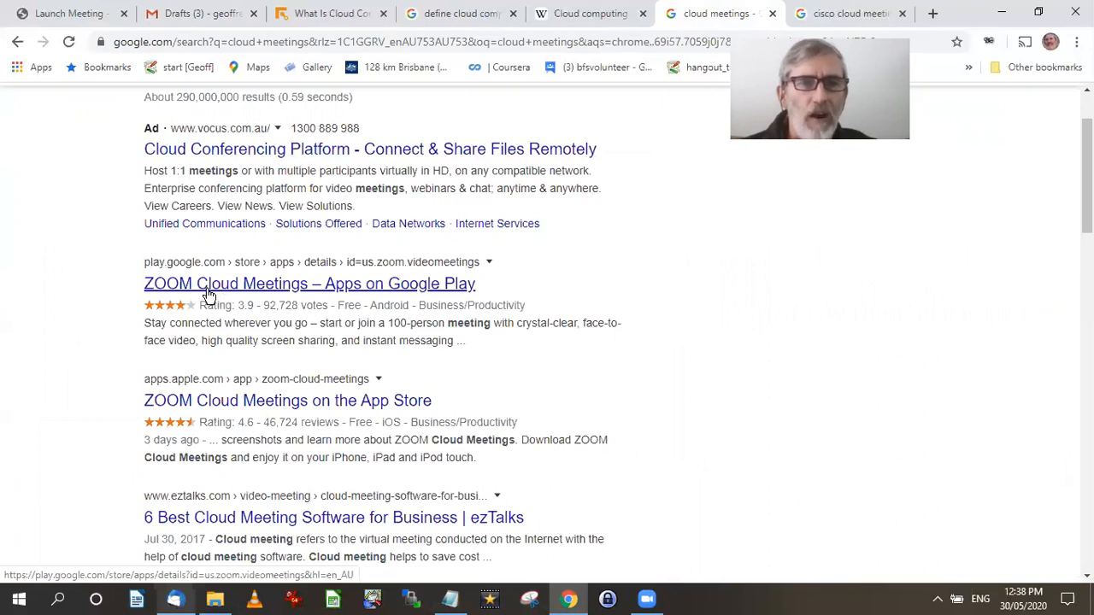
pyautogui.moveTo(209, 297)
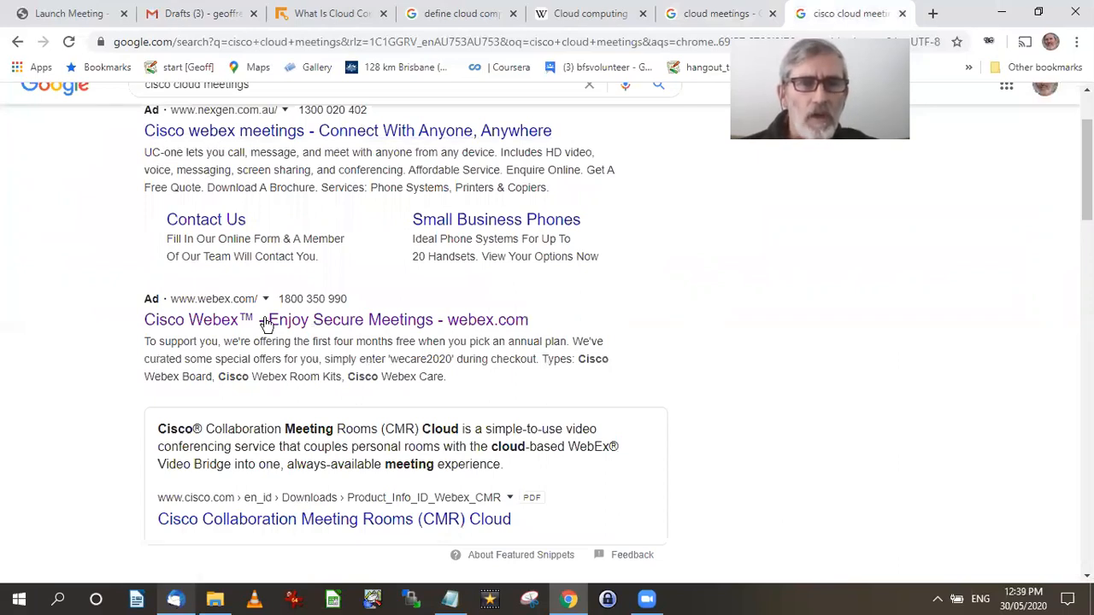
pyautogui.moveTo(248, 319)
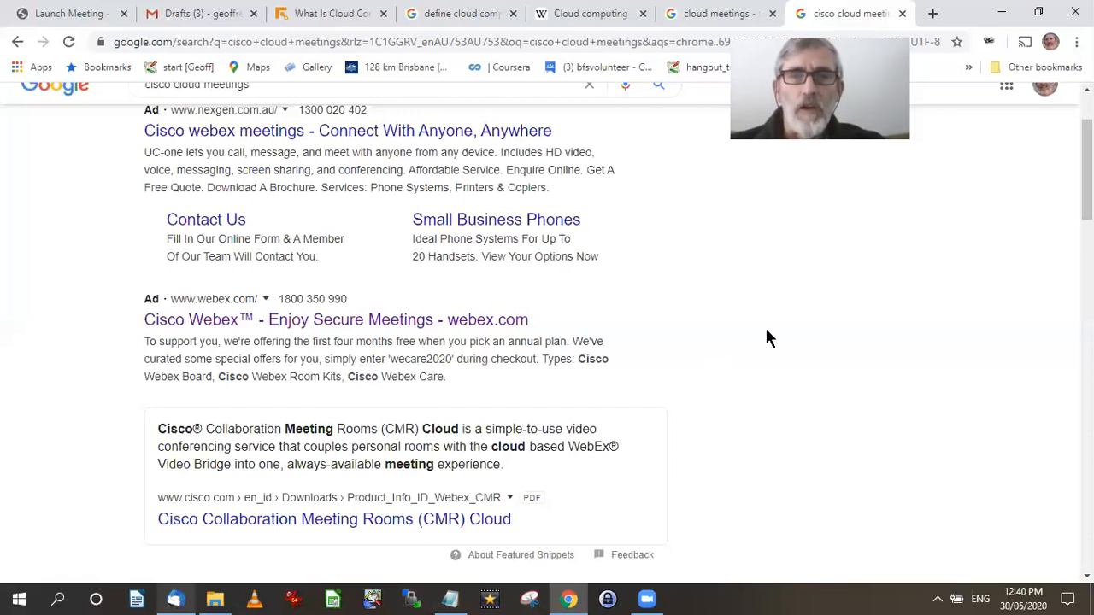
pyautogui.moveTo(752, 345)
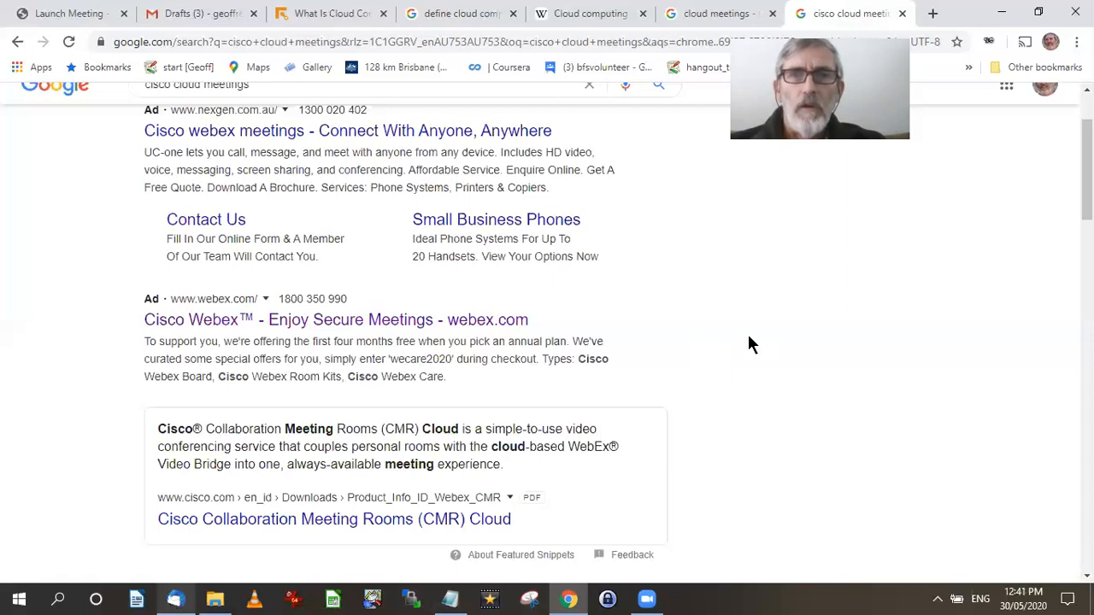
pyautogui.moveTo(714, 552)
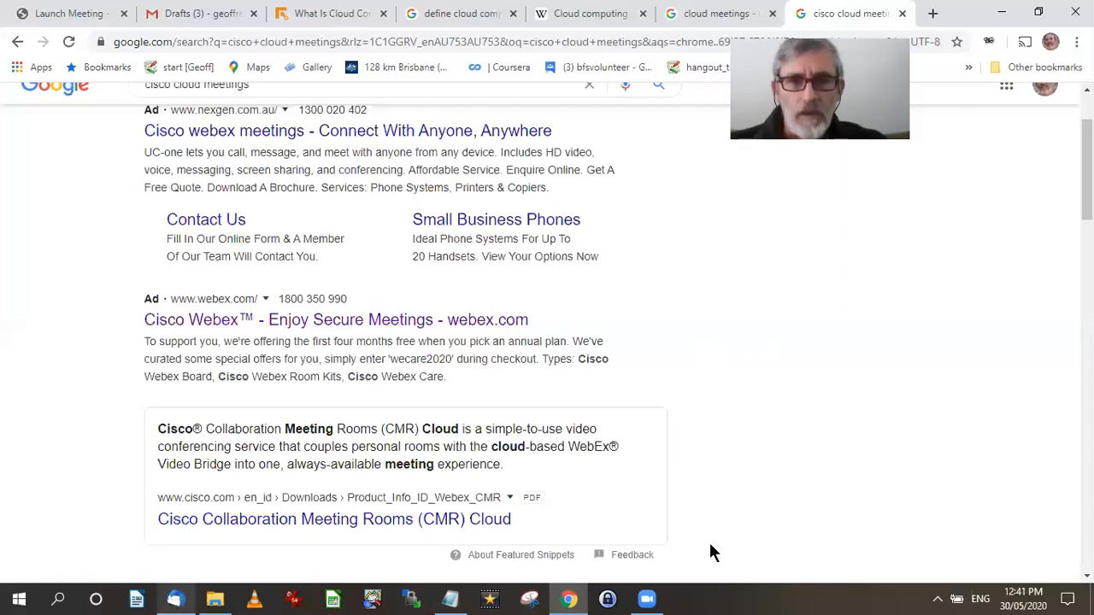